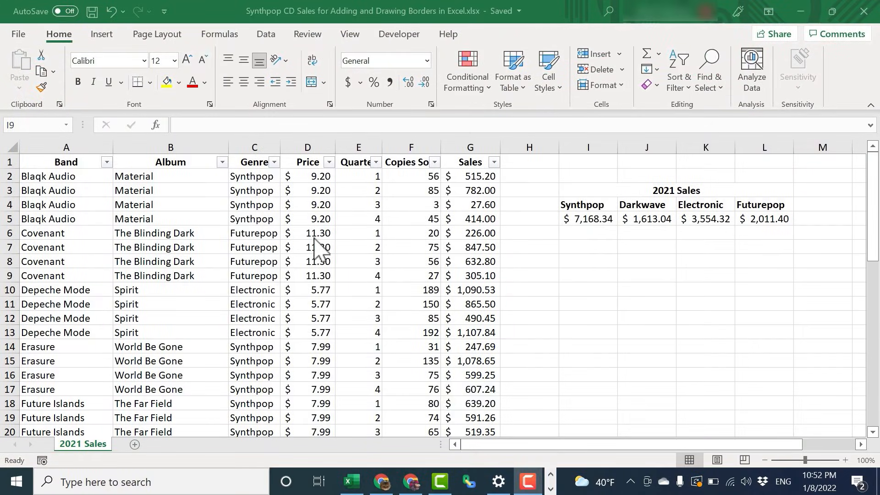
pyautogui.moveTo(446, 258)
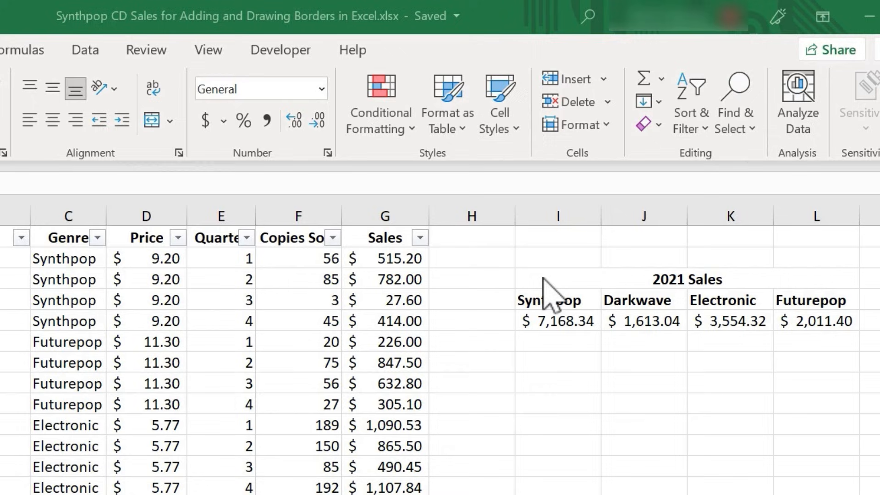
pyautogui.moveTo(649, 331)
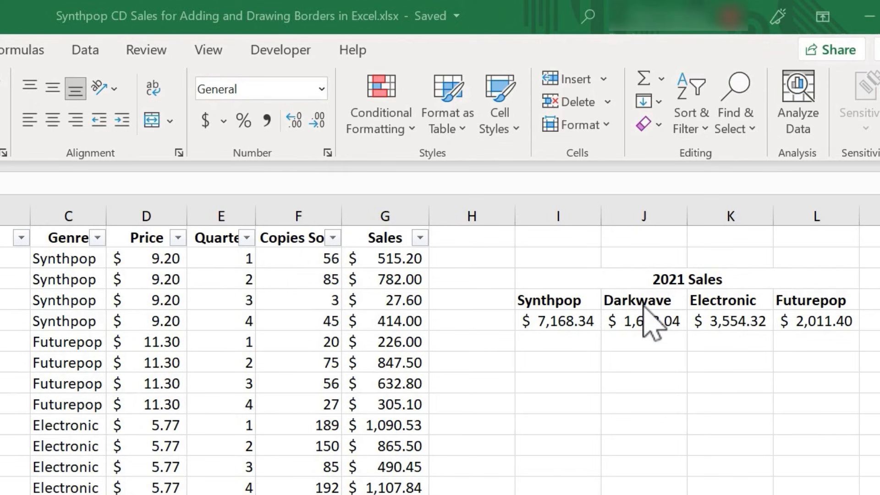
pyautogui.moveTo(586, 300)
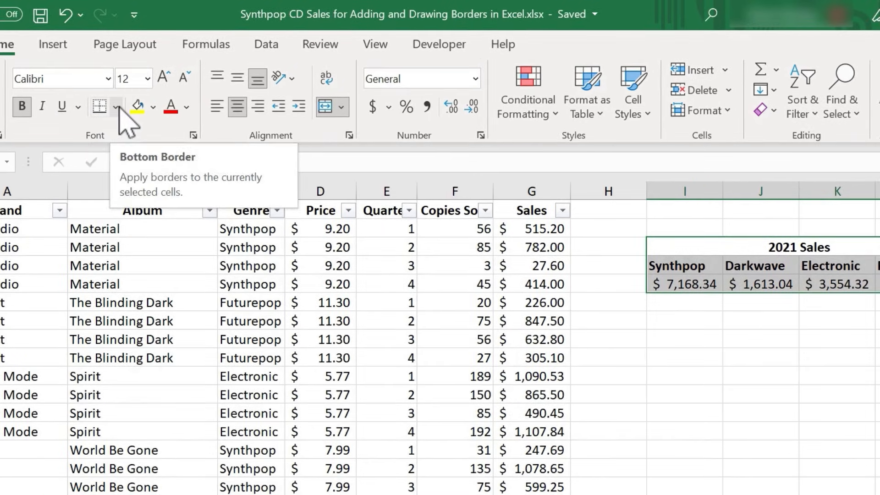
# Step: Apply All Borders to the selected 2021 Sales table range I3:L5
pyautogui.click(116, 106)
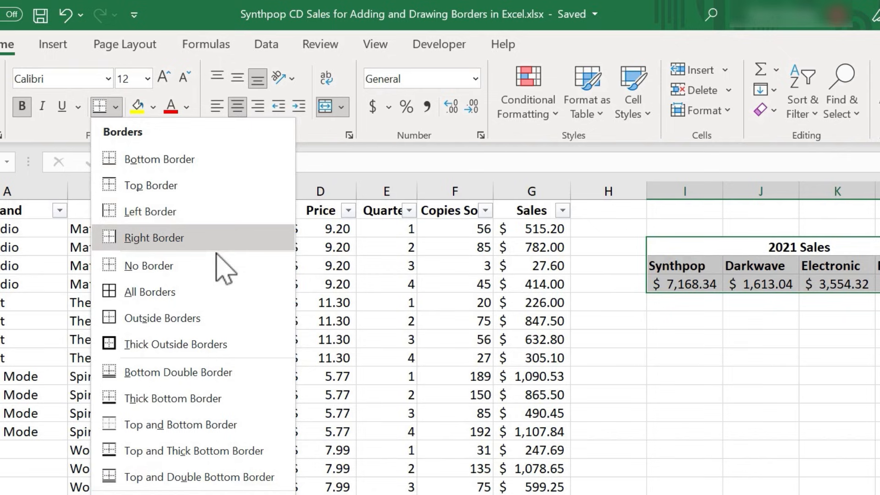
pyautogui.moveTo(148, 292)
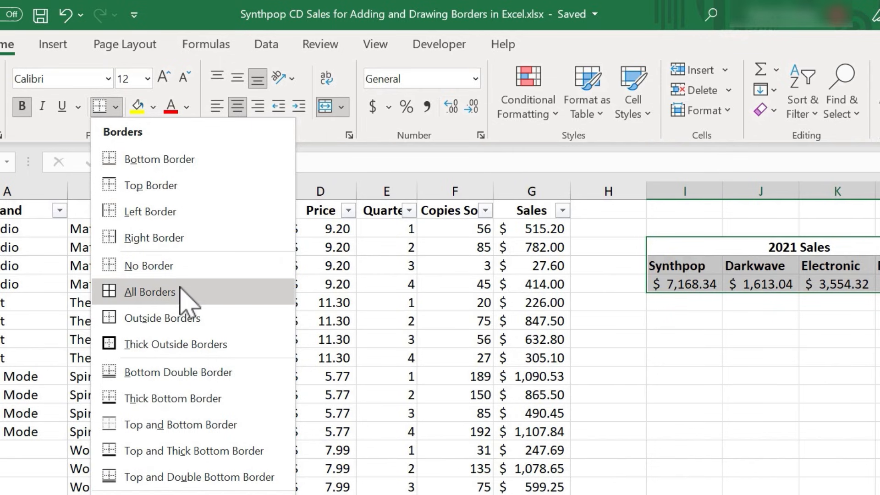
pyautogui.click(149, 291)
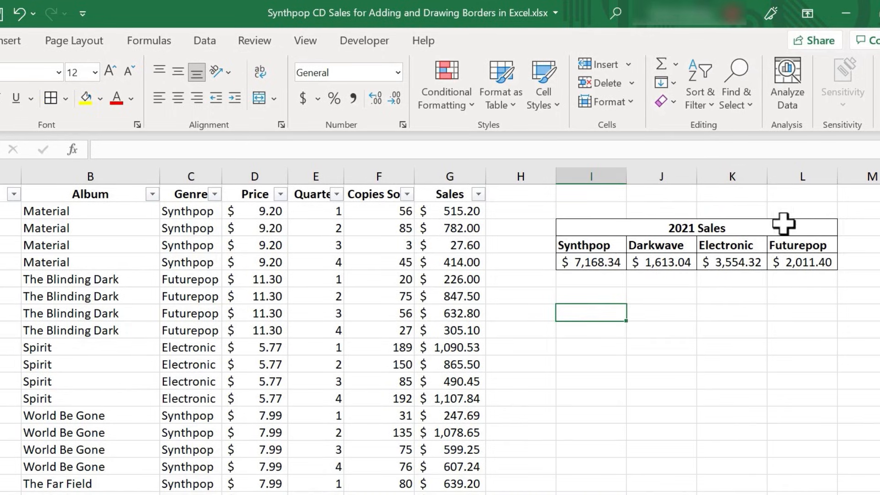
pyautogui.moveTo(574, 230)
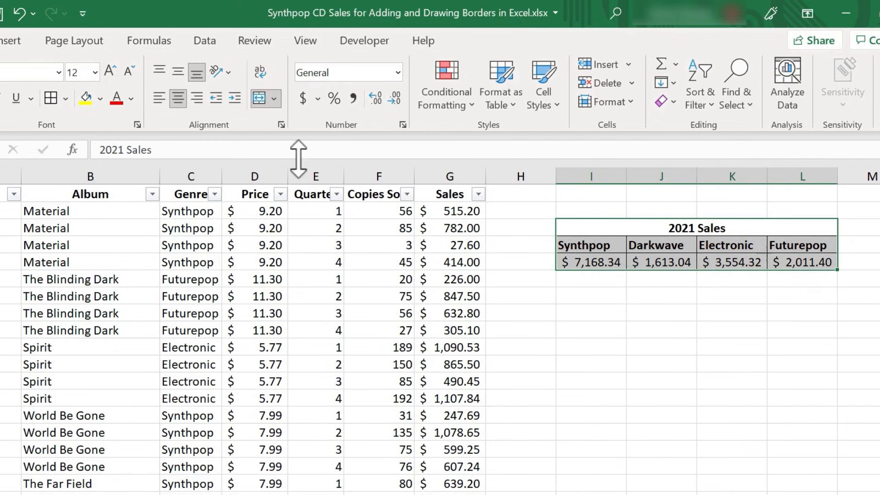
pyautogui.moveTo(50, 98)
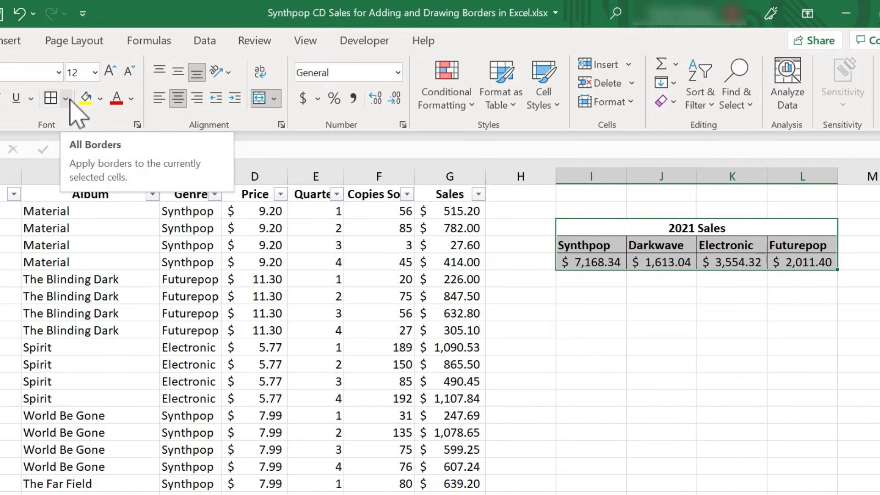
# Step: Apply Thick Outside Borders to I3:L5, deselect to check, then reopen the Borders list
pyautogui.click(69, 98)
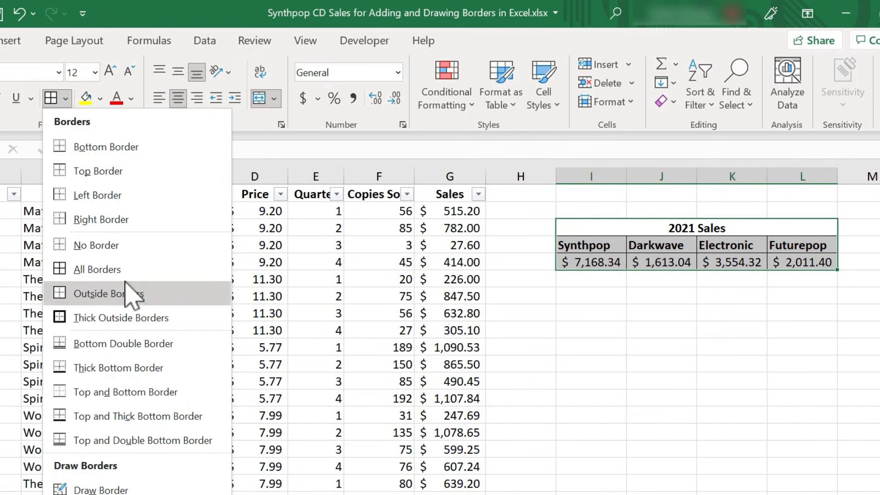
pyautogui.moveTo(121, 317)
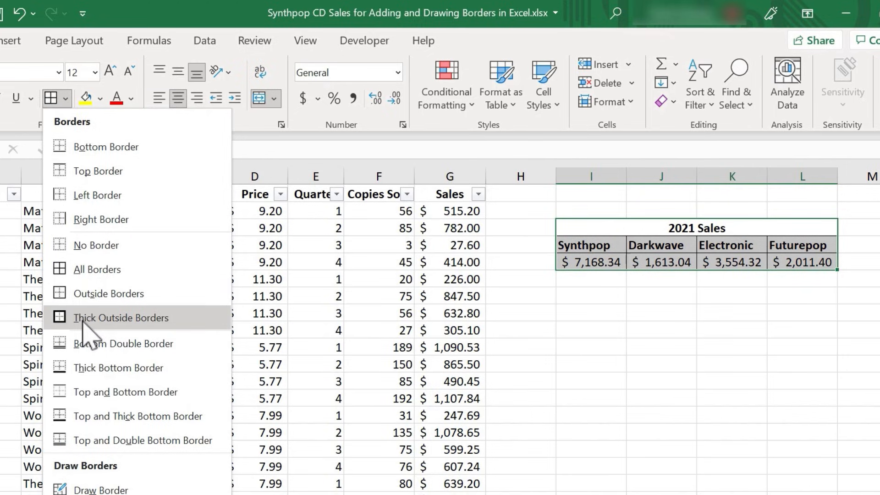
pyautogui.click(121, 318)
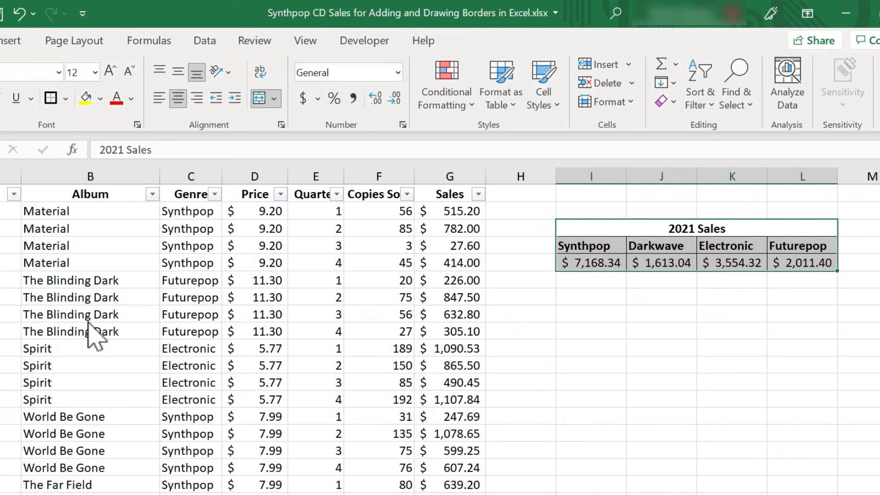
pyautogui.click(590, 364)
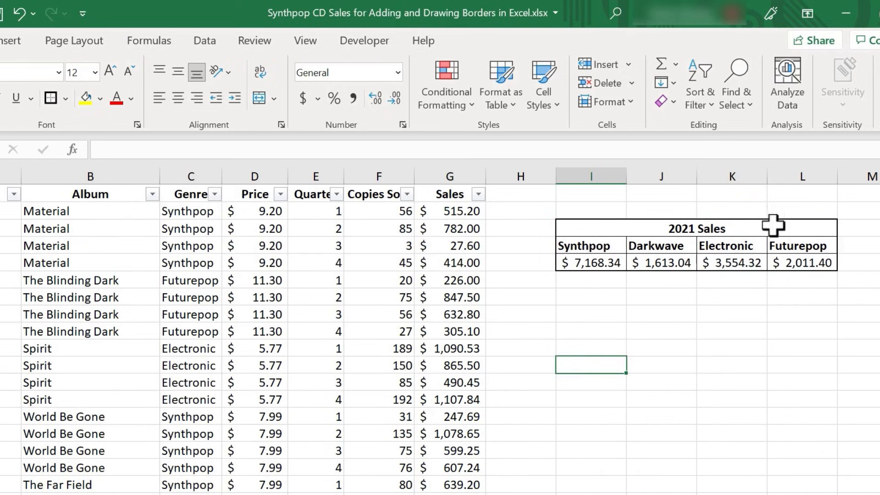
pyautogui.moveTo(642, 257)
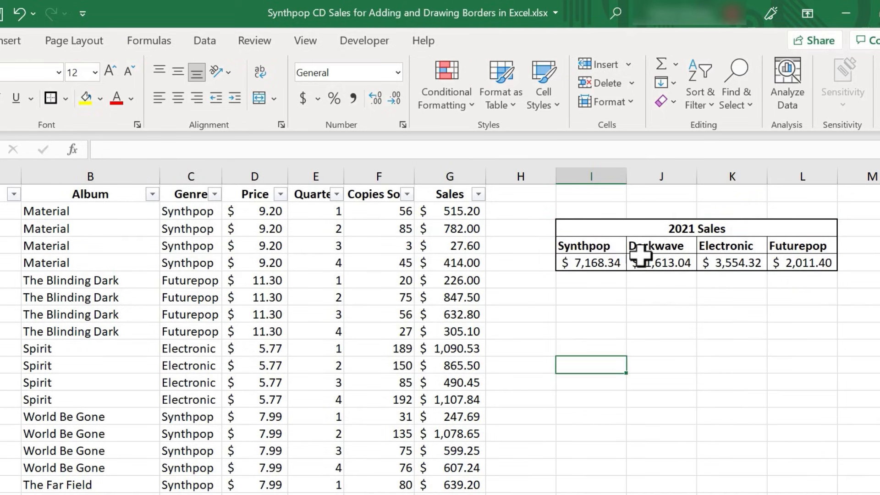
pyautogui.moveTo(49, 98)
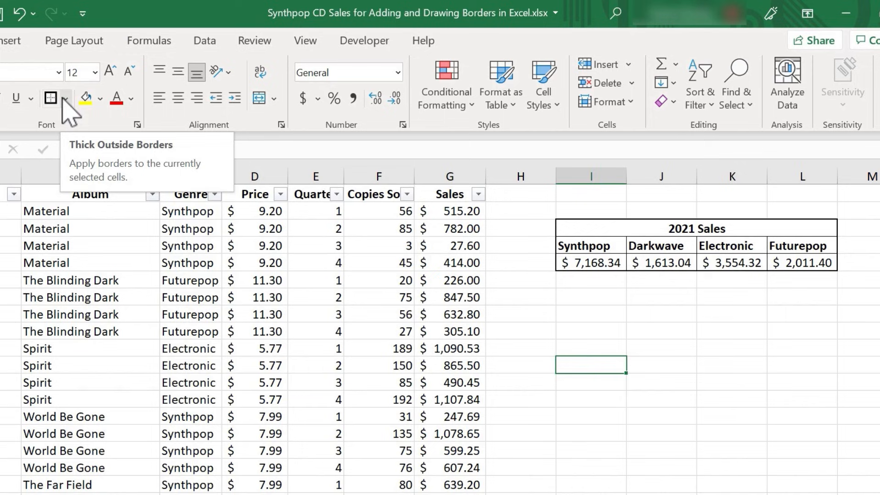
pyautogui.click(66, 98)
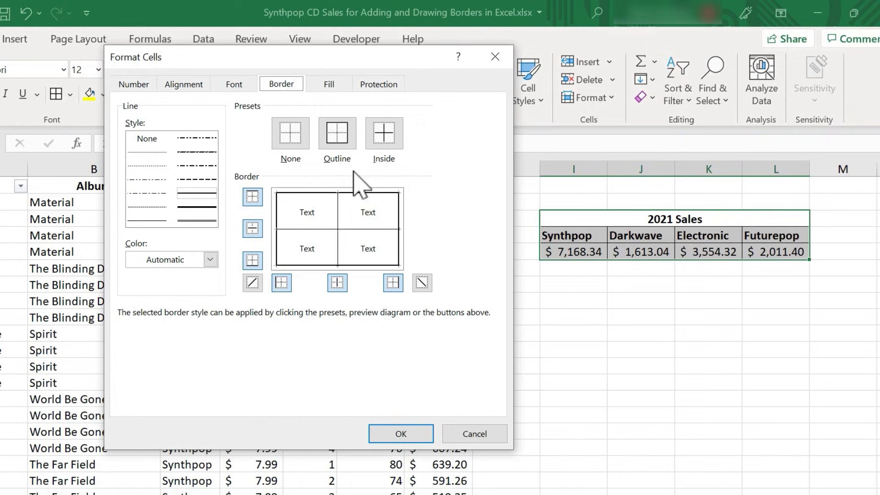
pyautogui.moveTo(443, 188)
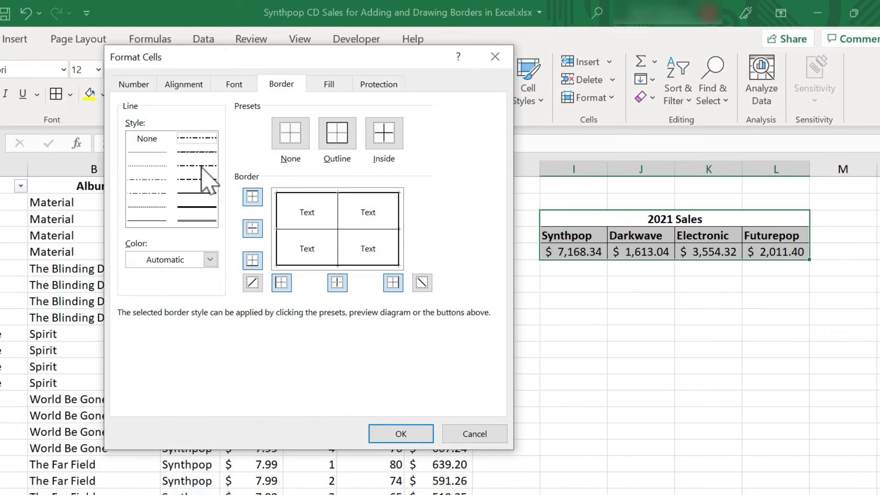
# Step: Choose orange as the border line colour in Format Cells' Border tab
pyautogui.click(210, 260)
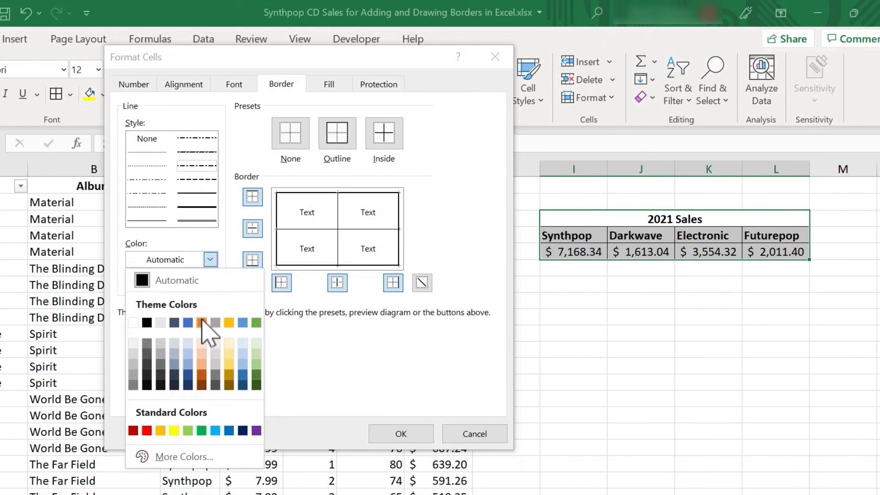
pyautogui.click(203, 322)
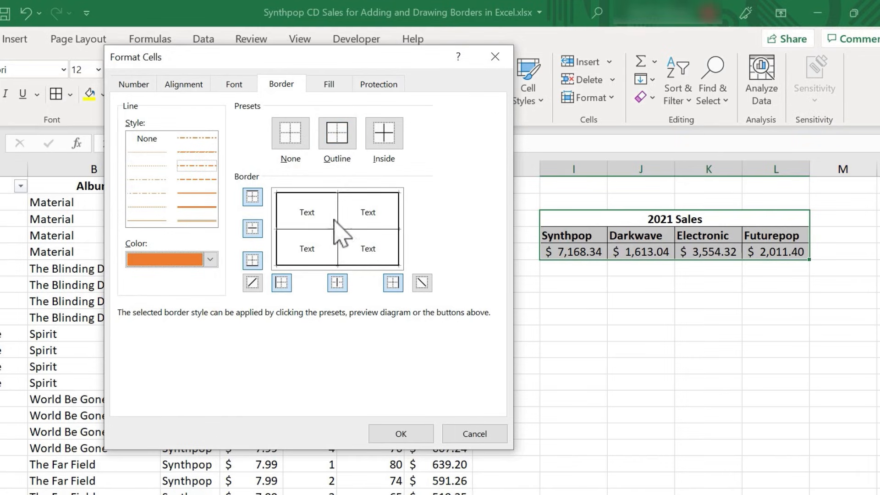
# Step: Pick an orange dash-dot style and try outline, none, inside and top/horizontal lines in the preview
pyautogui.click(337, 134)
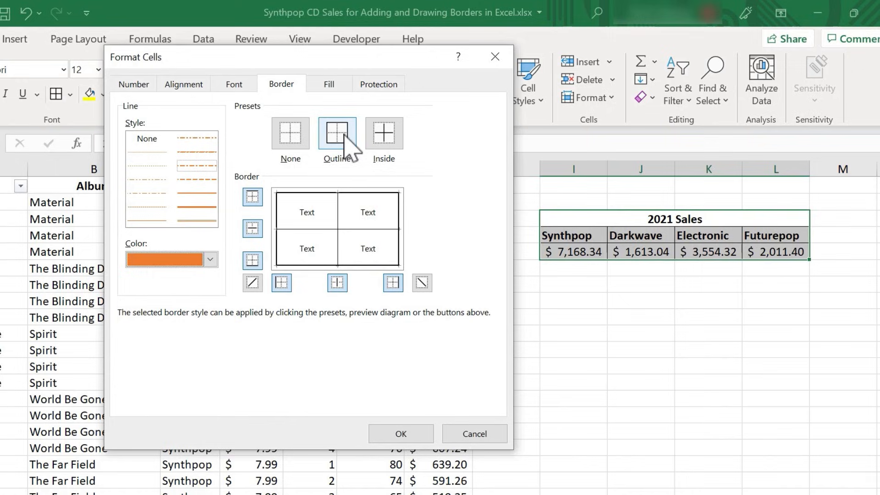
pyautogui.click(337, 133)
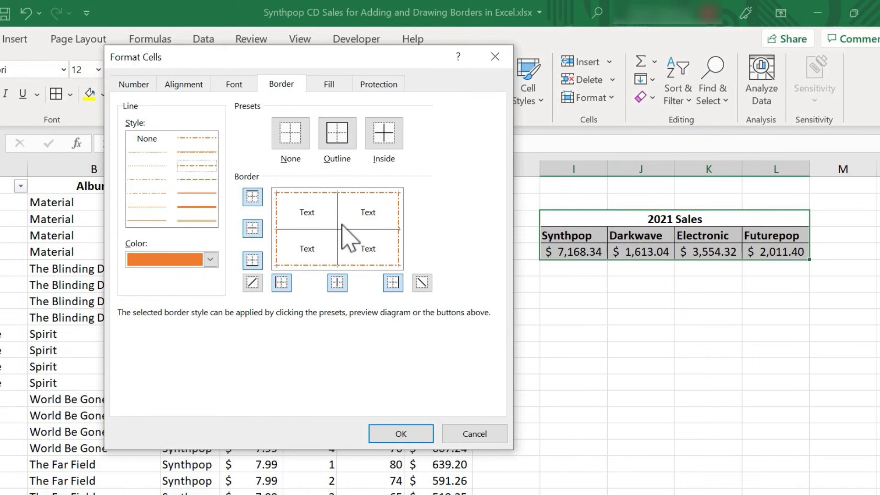
pyautogui.moveTo(362, 246)
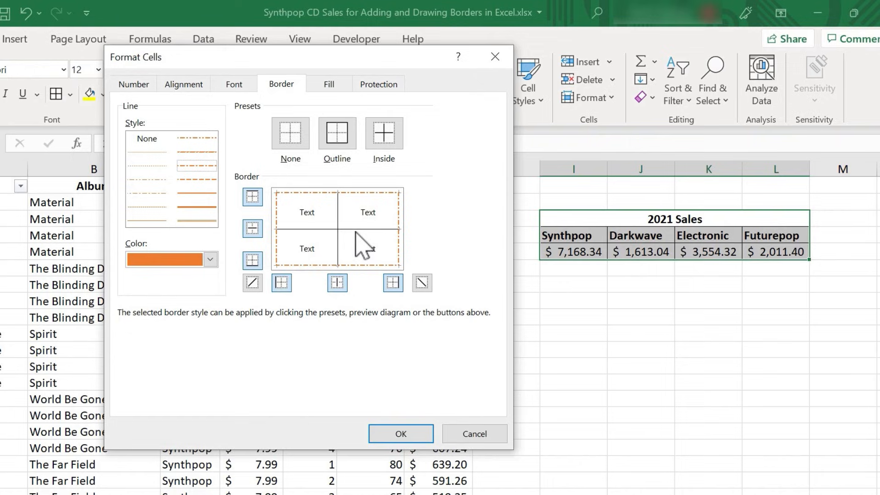
pyautogui.click(290, 133)
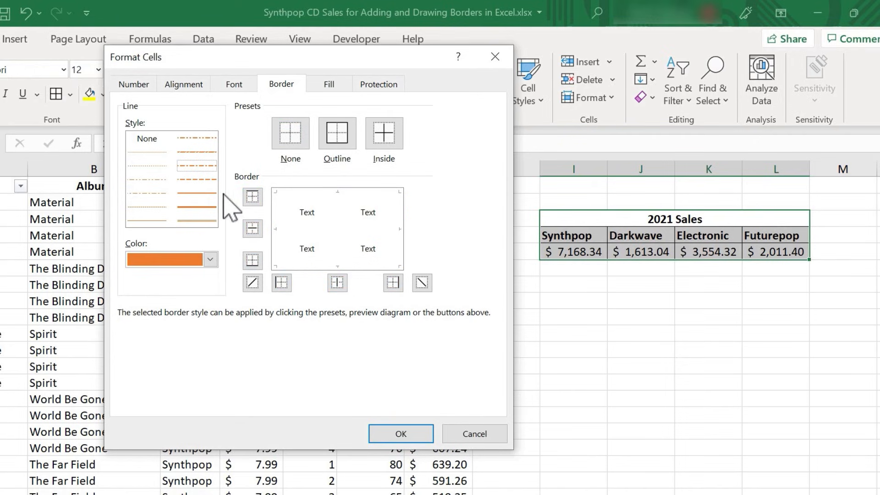
pyautogui.click(383, 133)
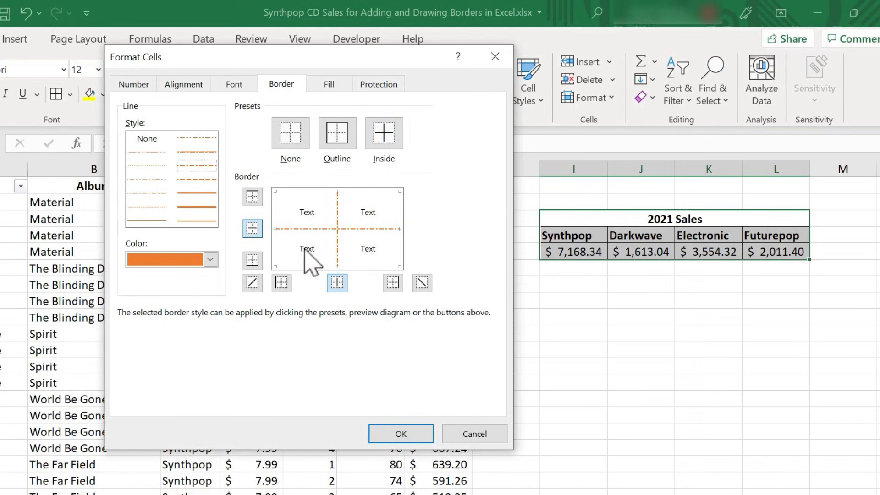
pyautogui.moveTo(352, 264)
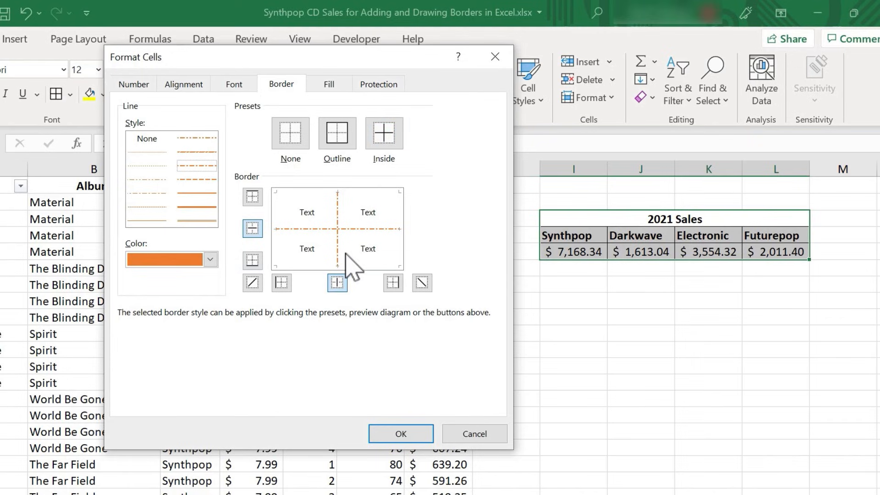
pyautogui.click(252, 197)
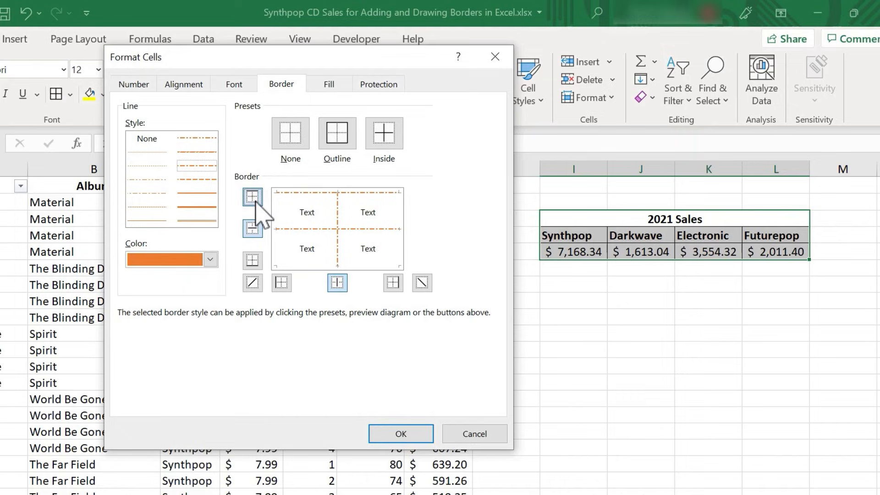
pyautogui.click(252, 229)
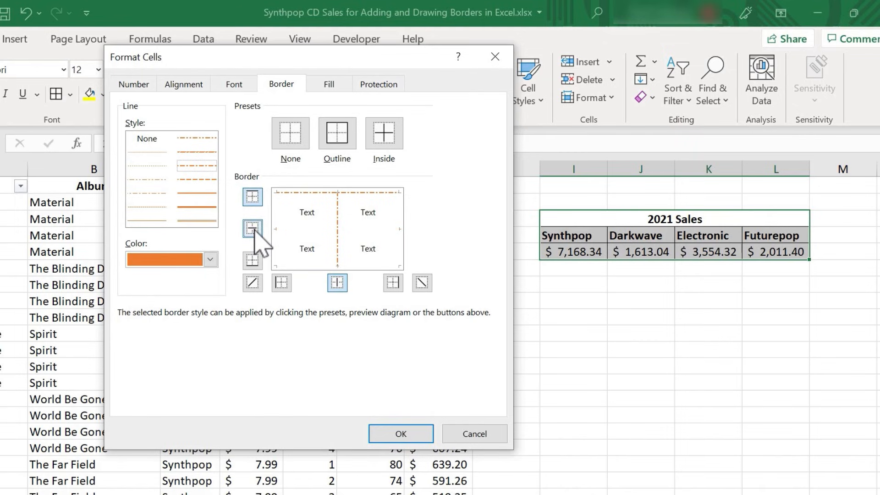
pyautogui.click(253, 261)
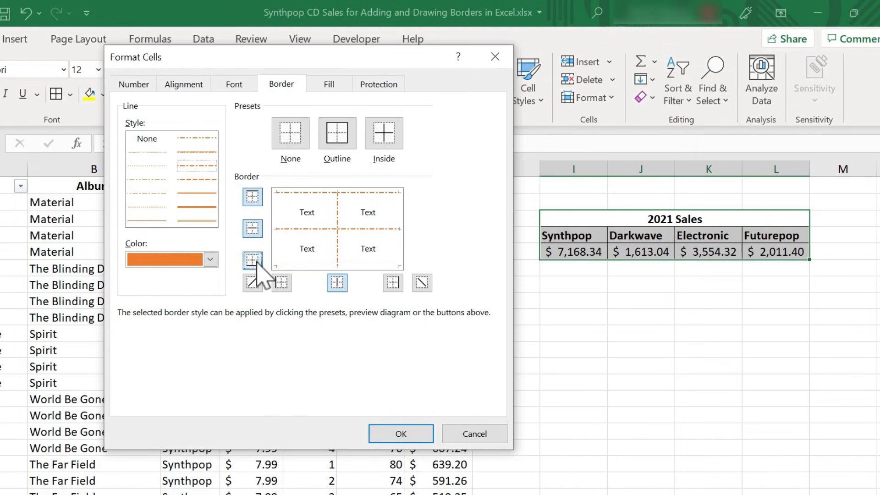
# Step: Toggle diagonal, left, vertical and right preview lines, then clear them all again
pyautogui.click(251, 282)
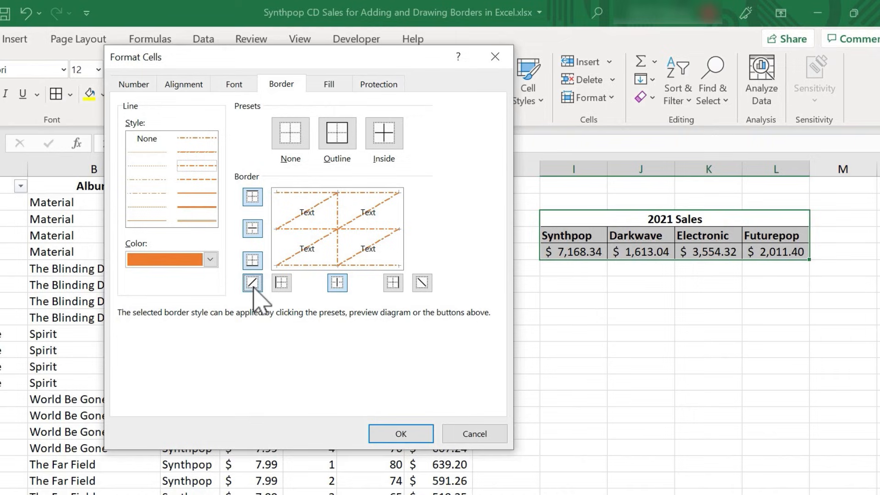
pyautogui.click(281, 283)
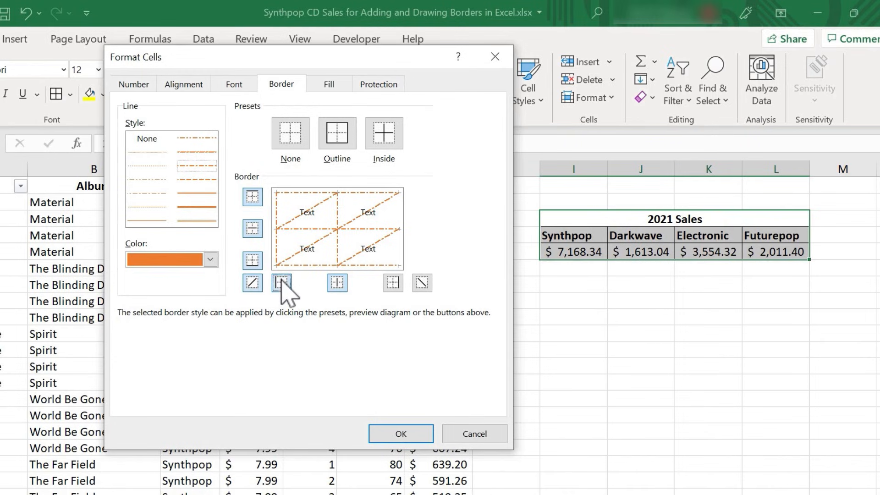
pyautogui.click(336, 283)
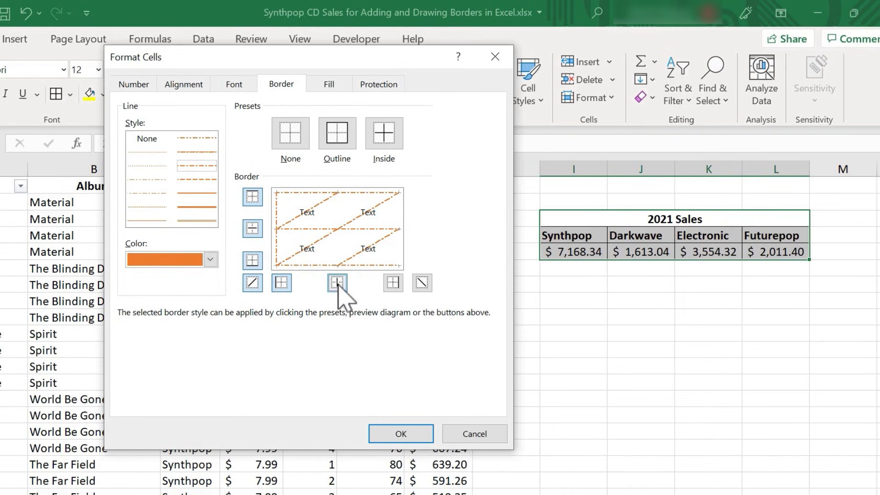
pyautogui.click(336, 282)
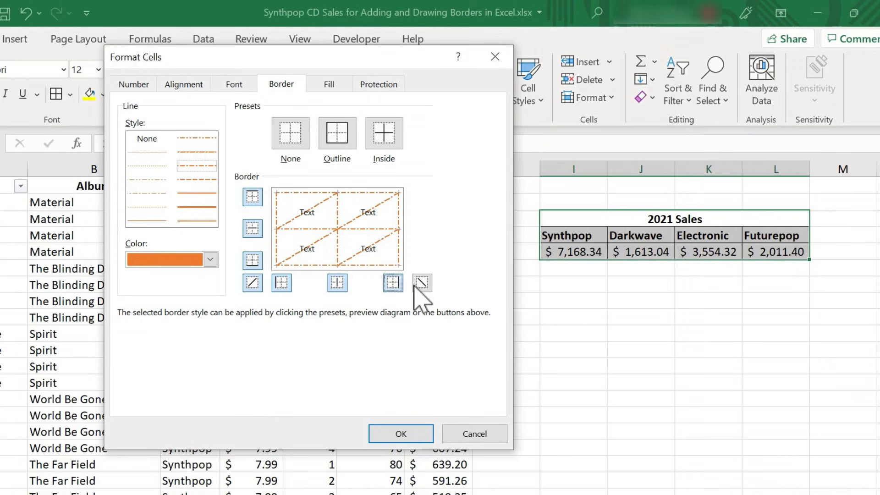
pyautogui.click(421, 282)
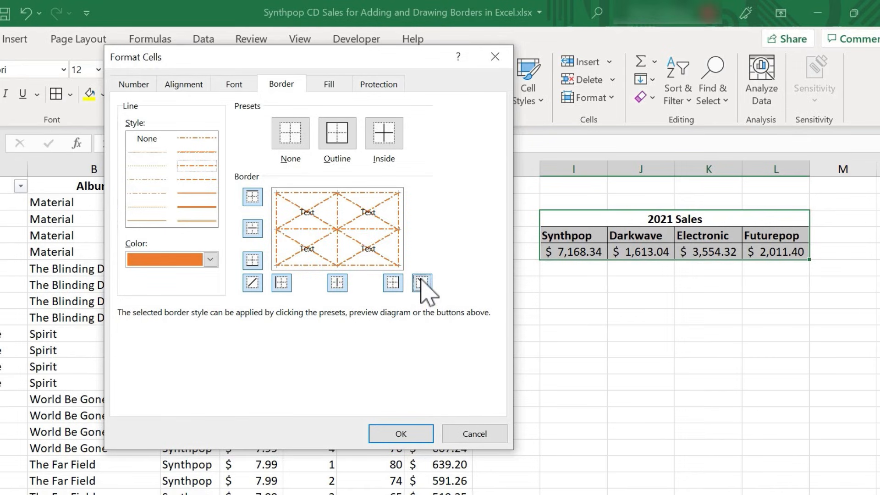
pyautogui.click(252, 283)
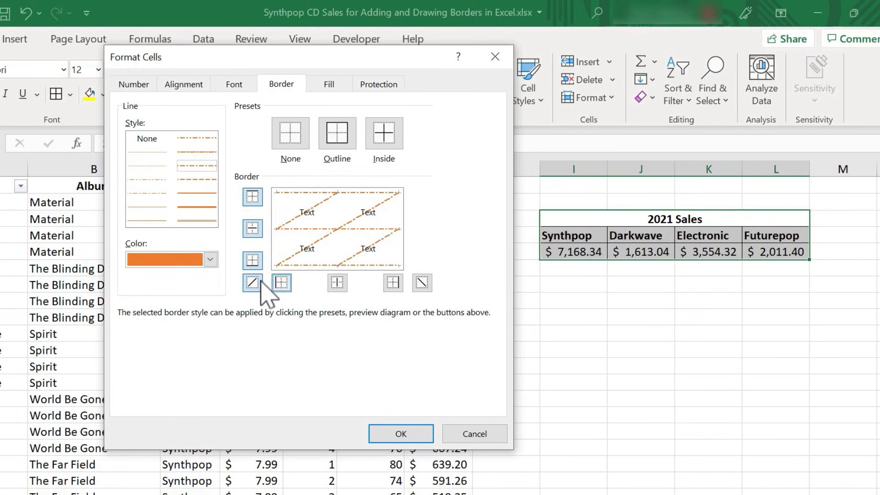
pyautogui.click(253, 196)
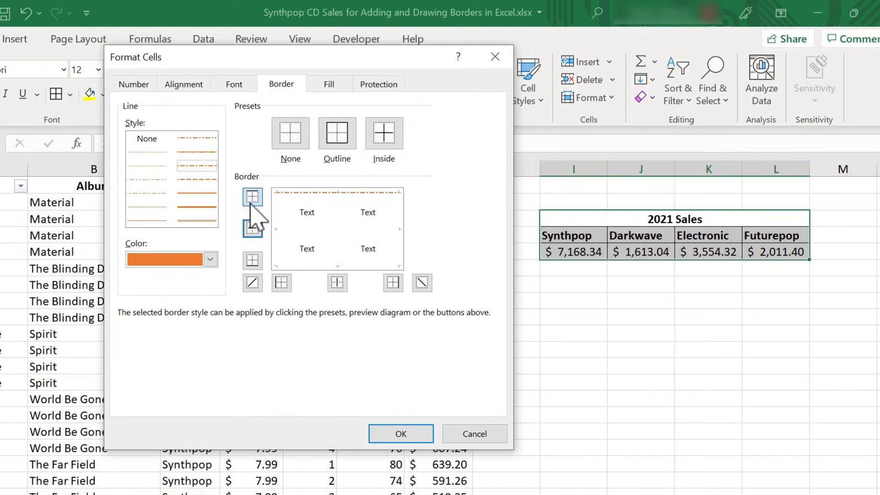
pyautogui.click(384, 133)
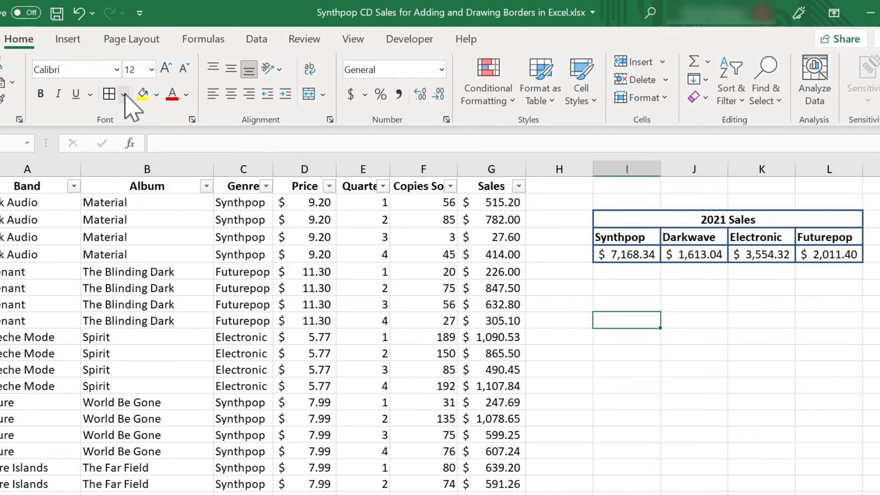
# Step: Switch to Draw Border and draw a border box under the 2021 Sales table
pyautogui.click(110, 94)
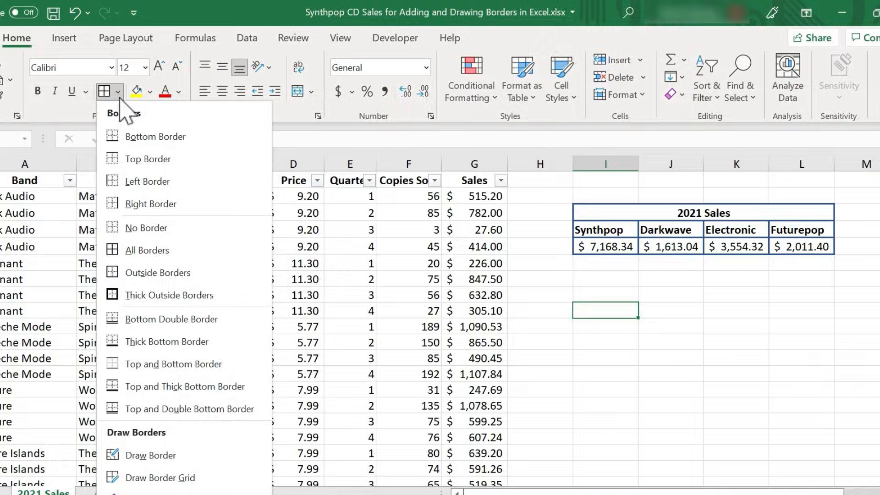
pyautogui.moveTo(148, 447)
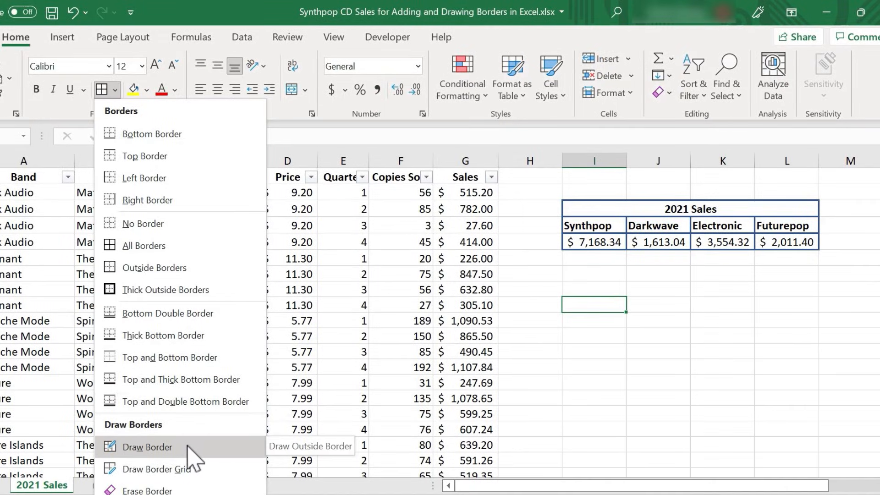
pyautogui.click(148, 447)
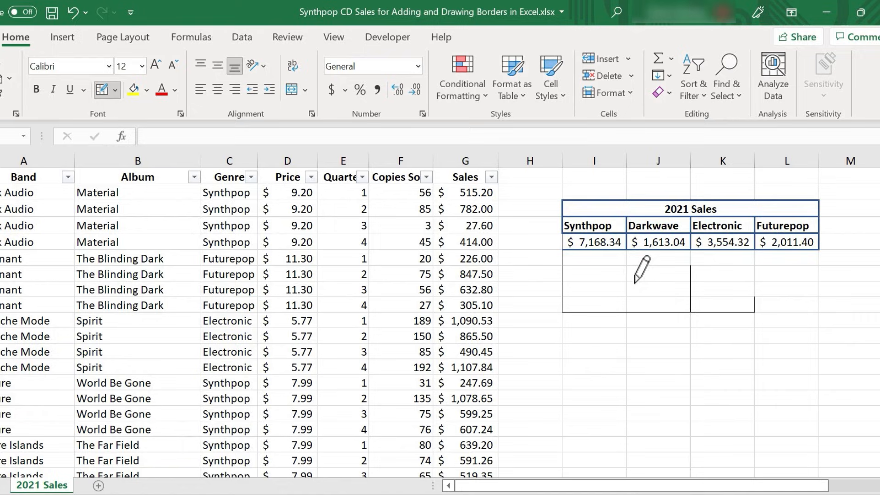
pyautogui.moveTo(642, 267); pyautogui.dragTo(666, 300)
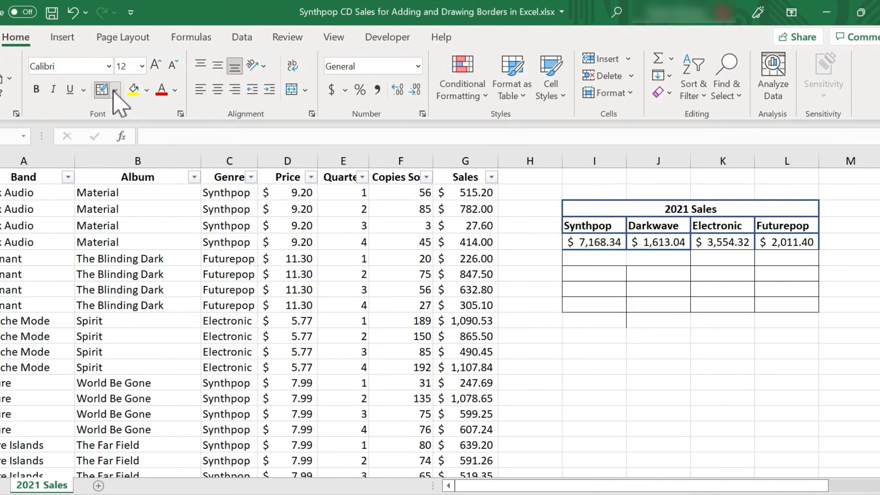
# Step: Switch to Draw Border Grid and extend the grid down the rows below the table
pyautogui.click(101, 90)
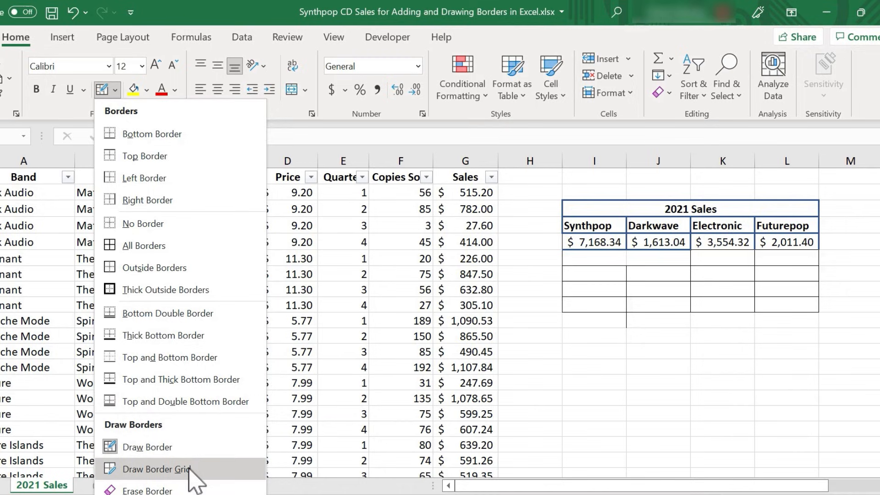
pyautogui.click(163, 470)
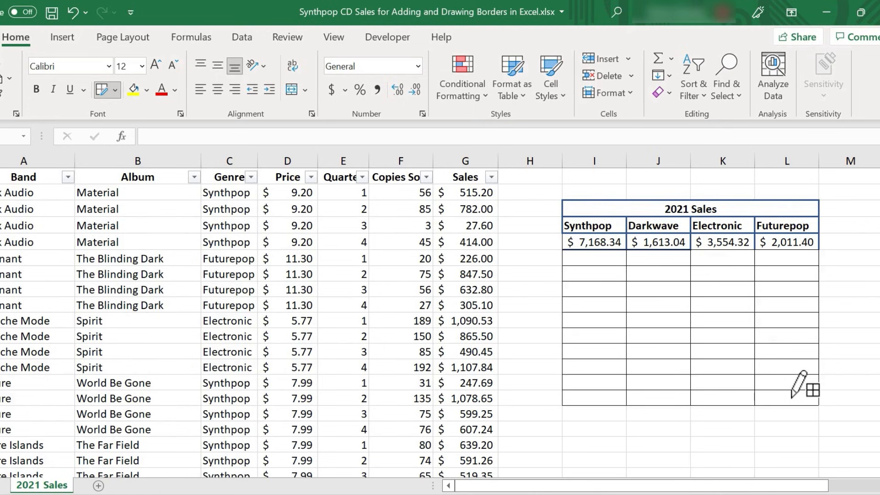
pyautogui.scroll(-3)
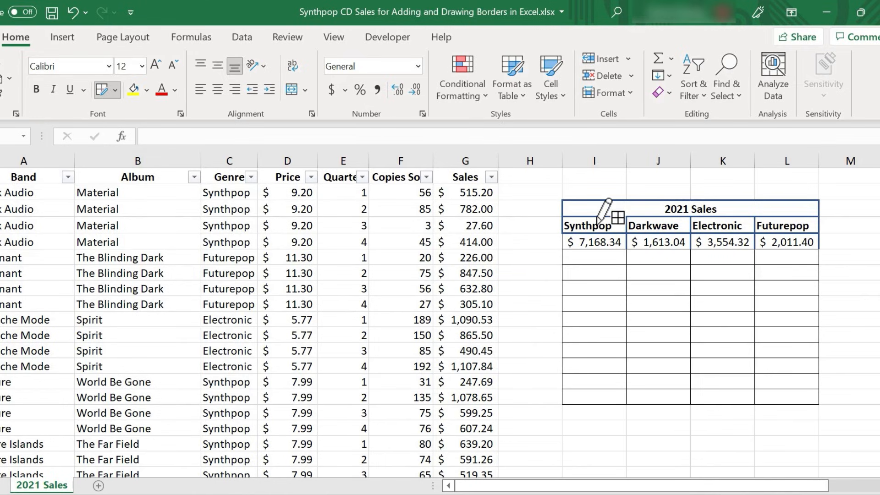
pyautogui.moveTo(574, 201)
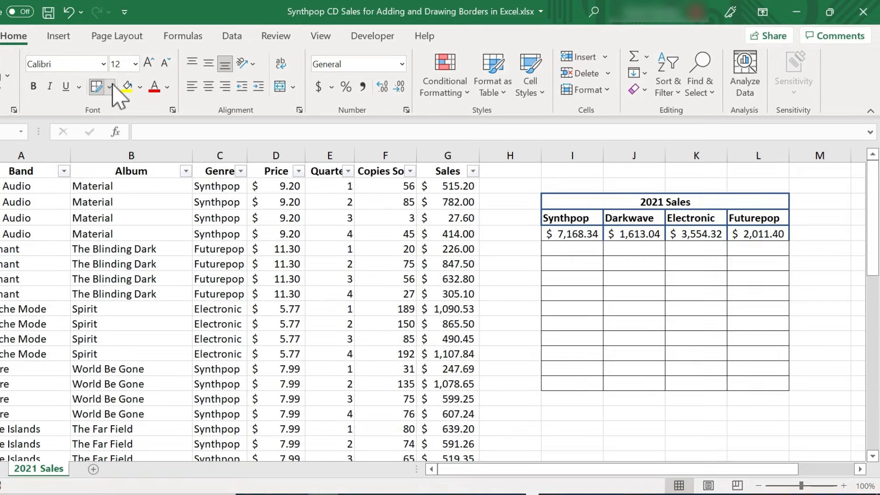
# Step: Set the border Line Color to dark blue for redrawing the grid below the table
pyautogui.click(110, 87)
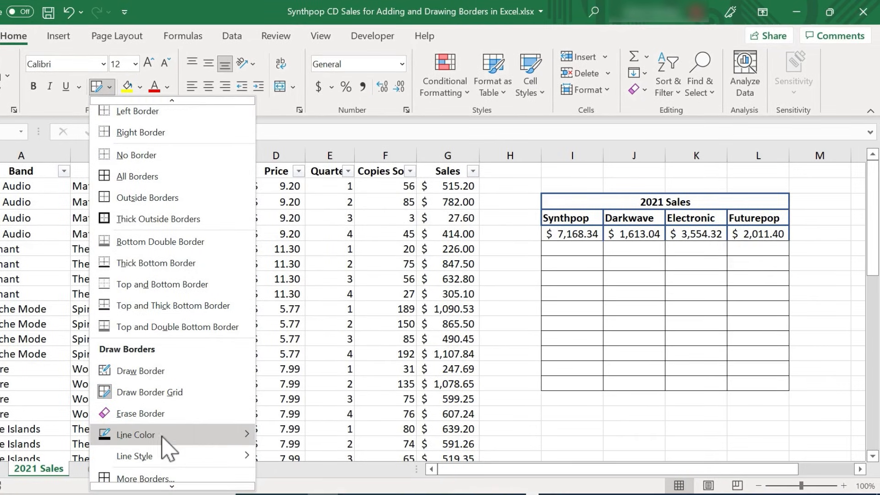
pyautogui.click(135, 433)
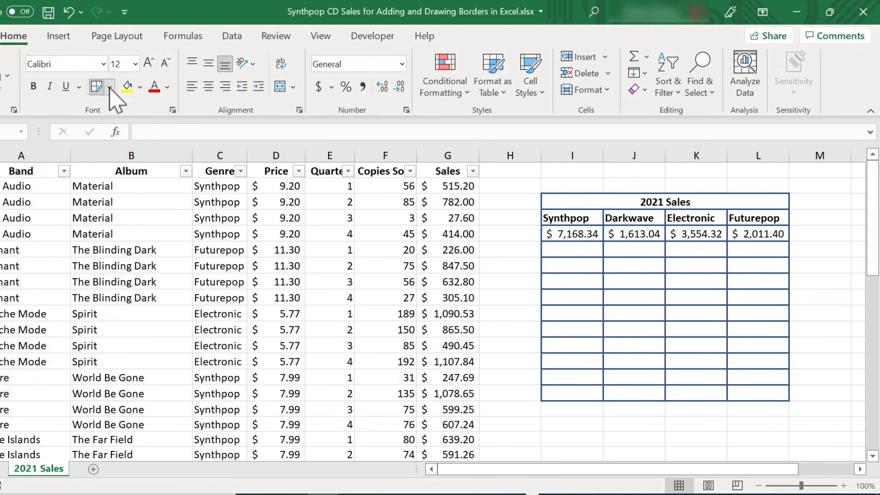
pyautogui.click(110, 87)
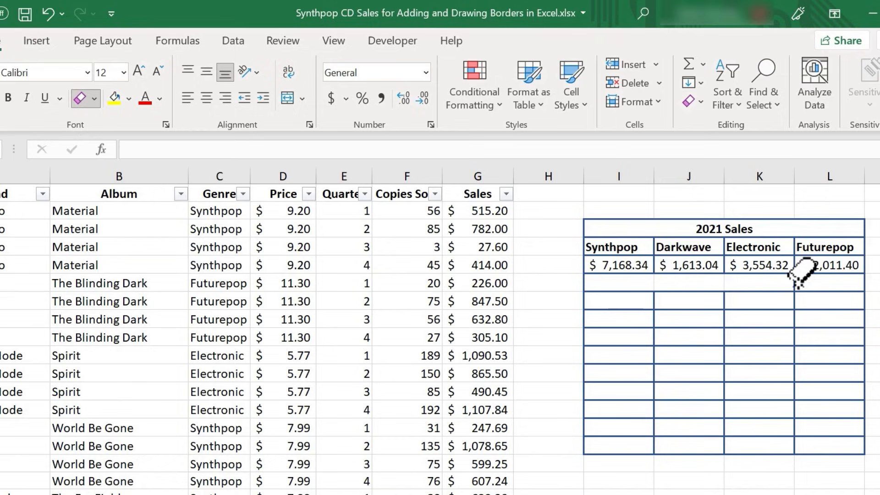
pyautogui.moveTo(754, 294)
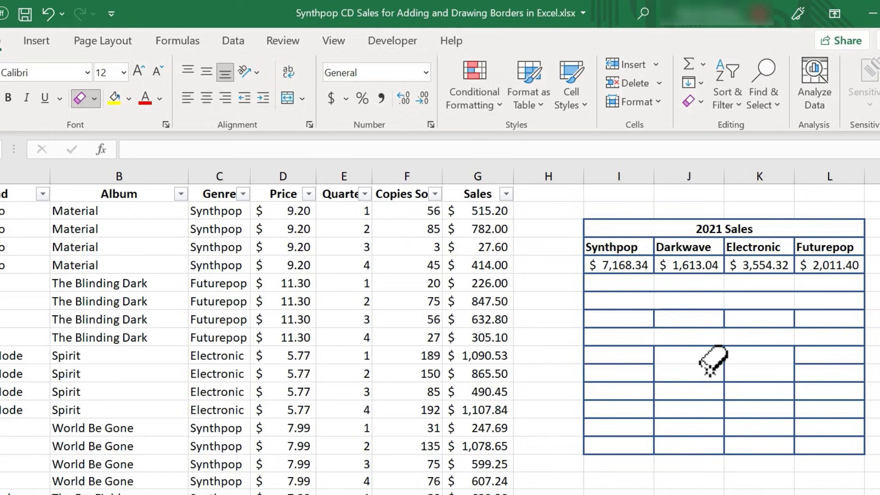
# Step: Finish erasing inner lines, turn border drawing off and select an empty cell beside the grid
pyautogui.press('Escape')
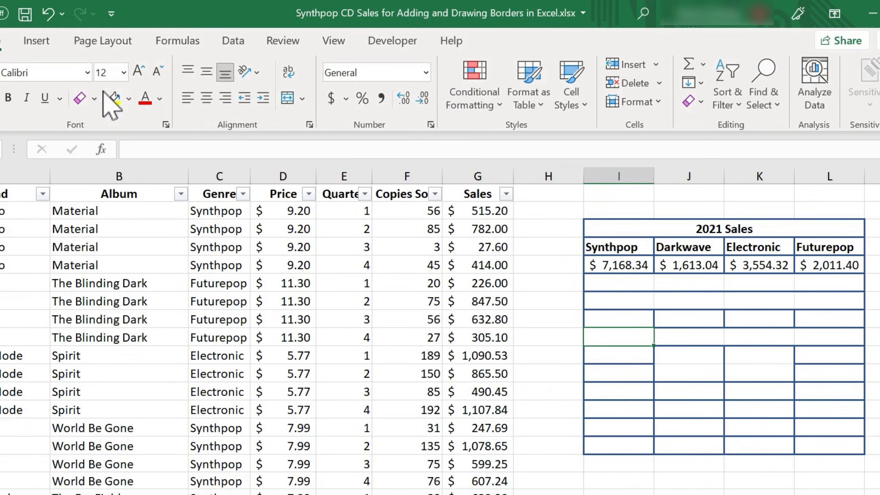
pyautogui.click(95, 98)
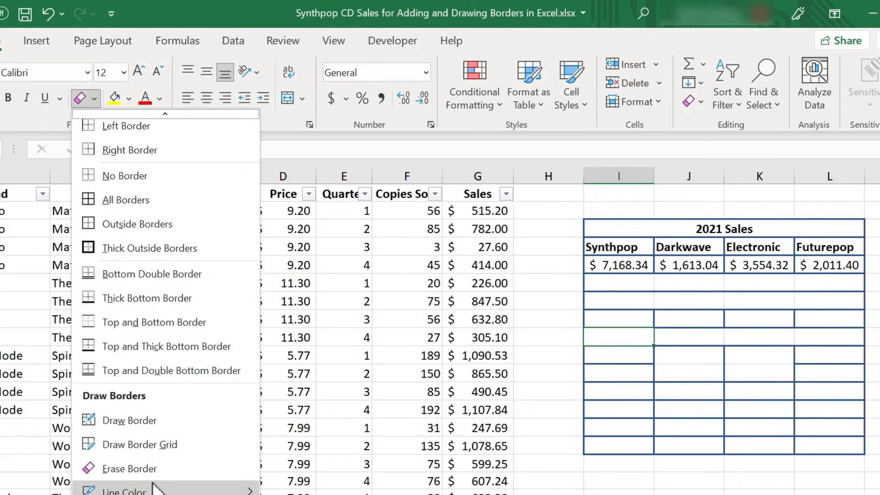
pyautogui.click(128, 421)
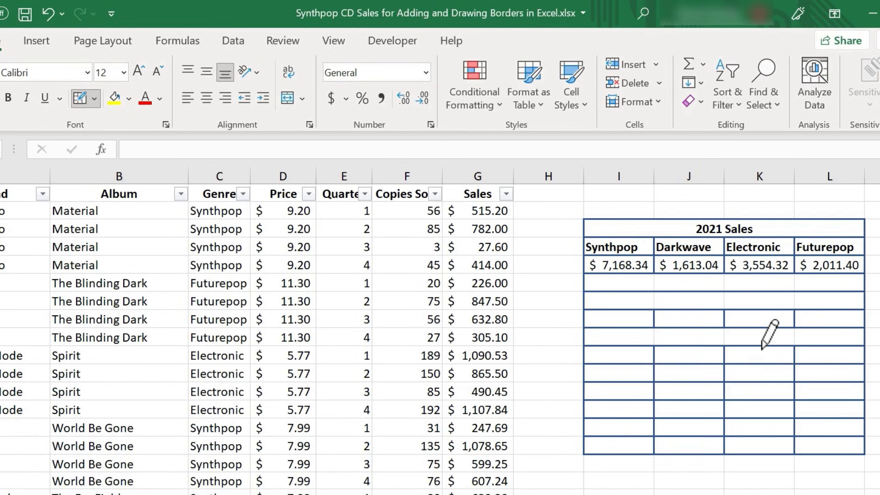
pyautogui.click(617, 337)
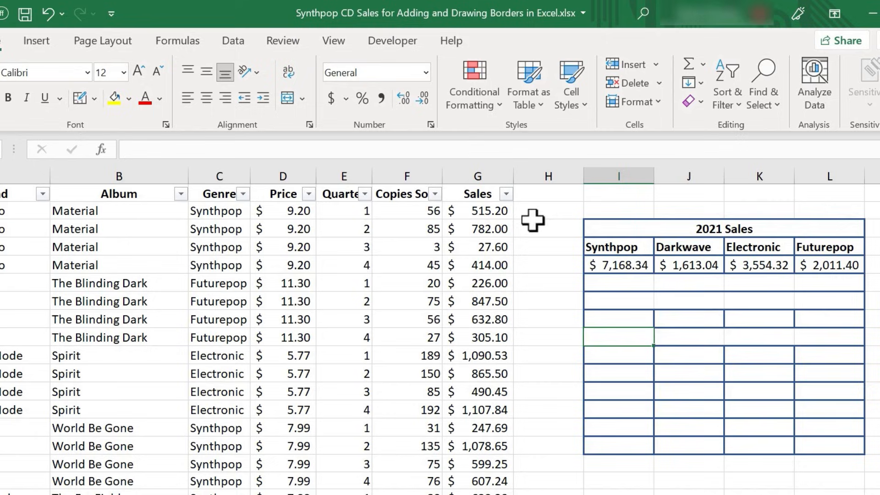
pyautogui.click(548, 336)
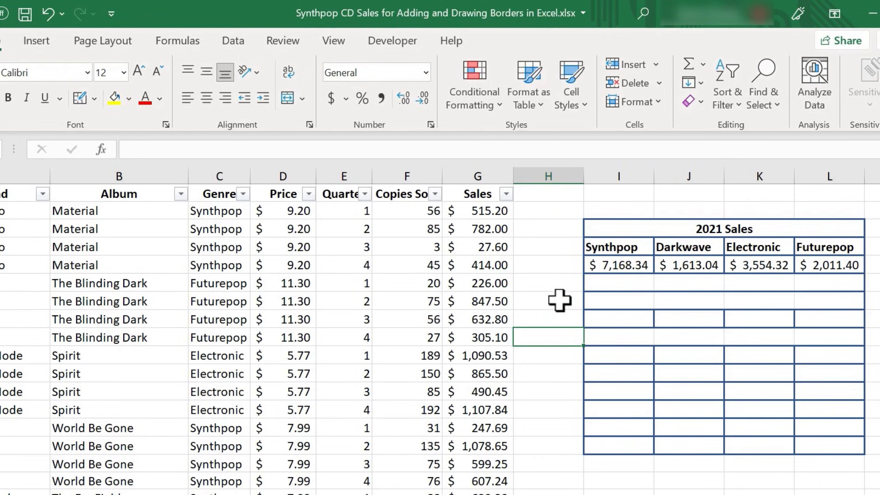
# Step: Select the bordered blank cells H8:L17 below the table
pyautogui.moveTo(548, 300); pyautogui.dragTo(864, 443)
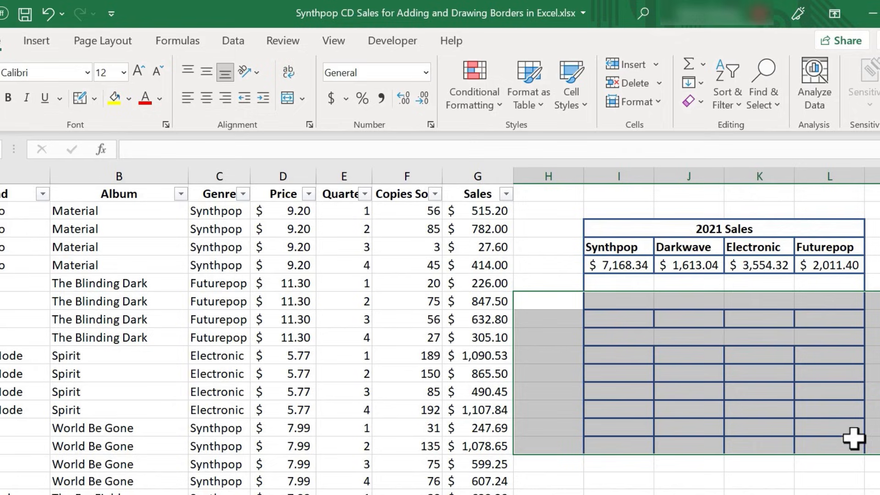
pyautogui.moveTo(872, 398)
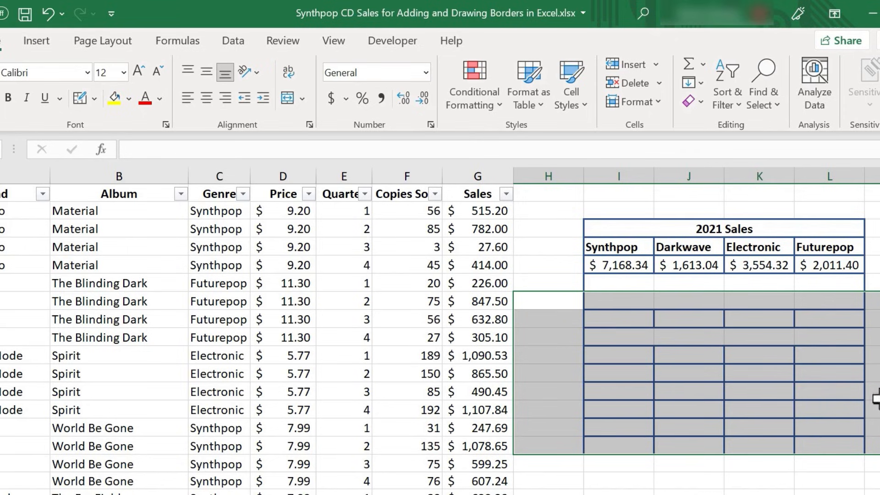
pyautogui.moveTo(101, 112)
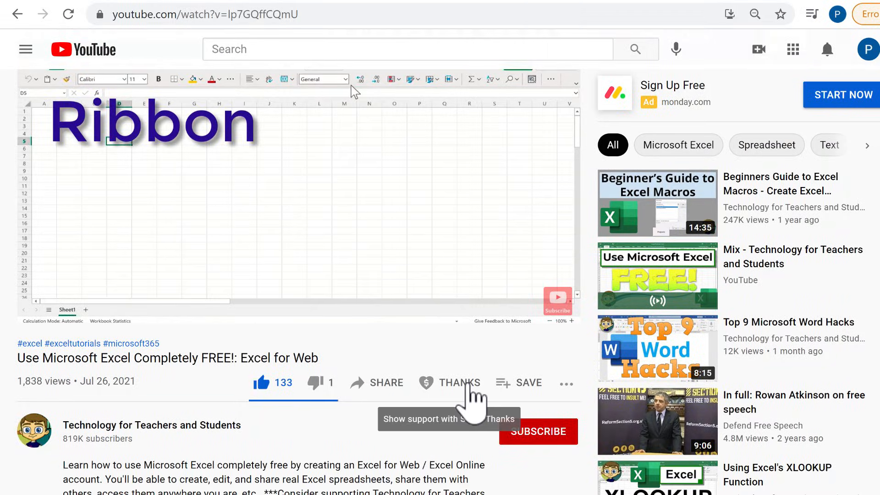
# Step: Open the Super Thanks tipping window below the YouTube video
pyautogui.click(457, 382)
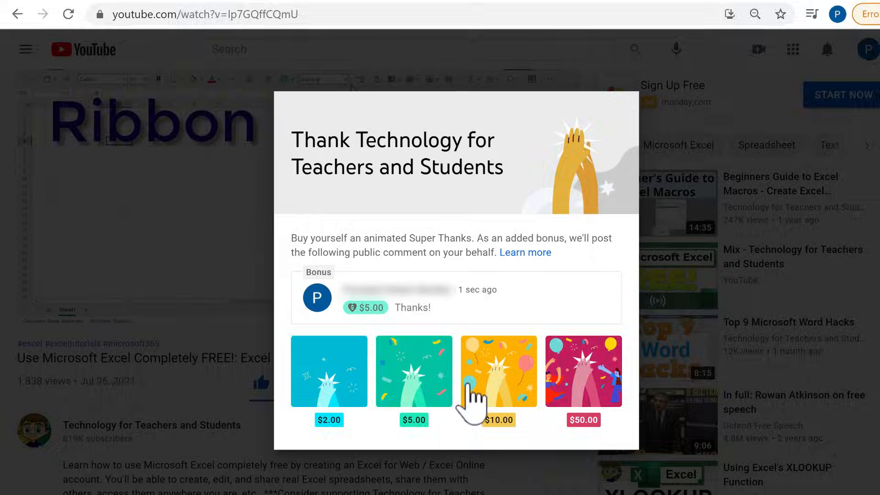